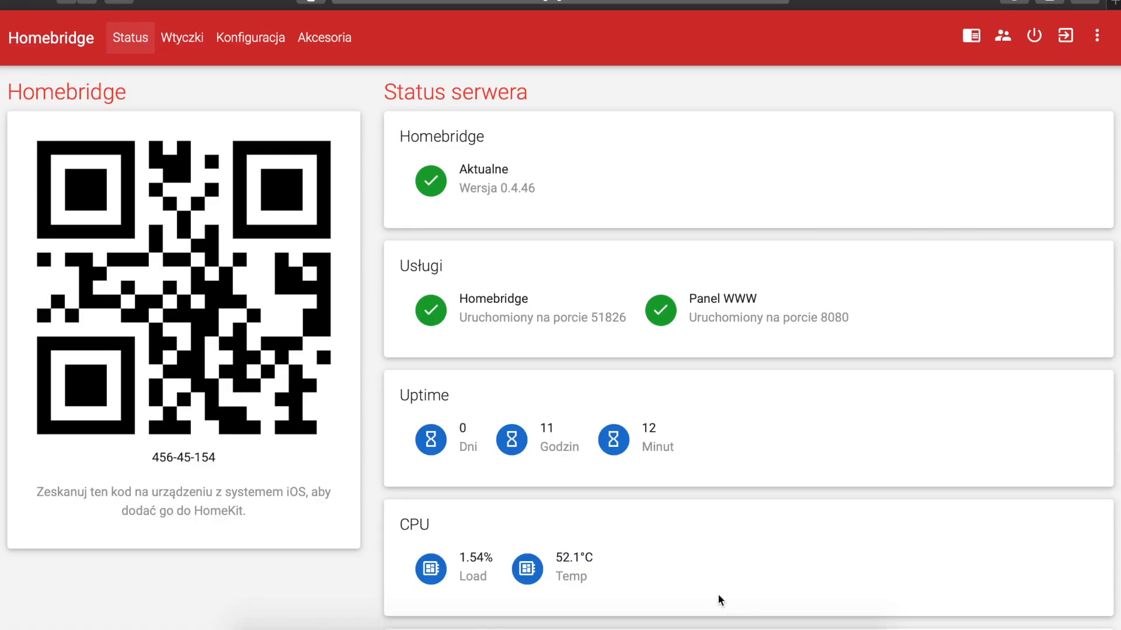
mouse_move(668, 585)
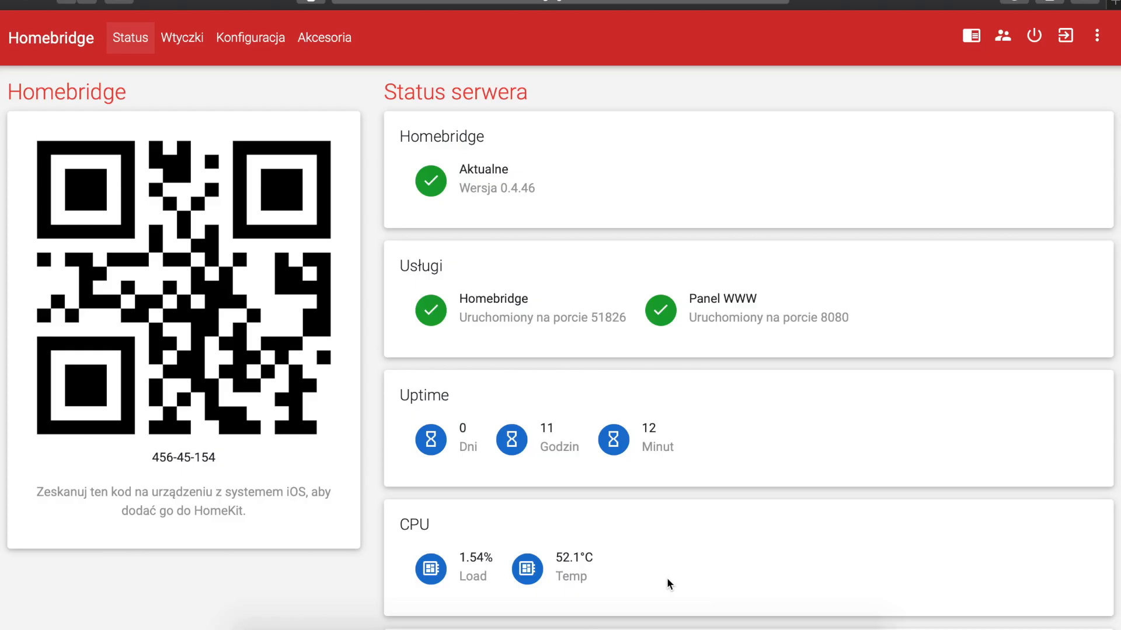
mouse_move(569, 500)
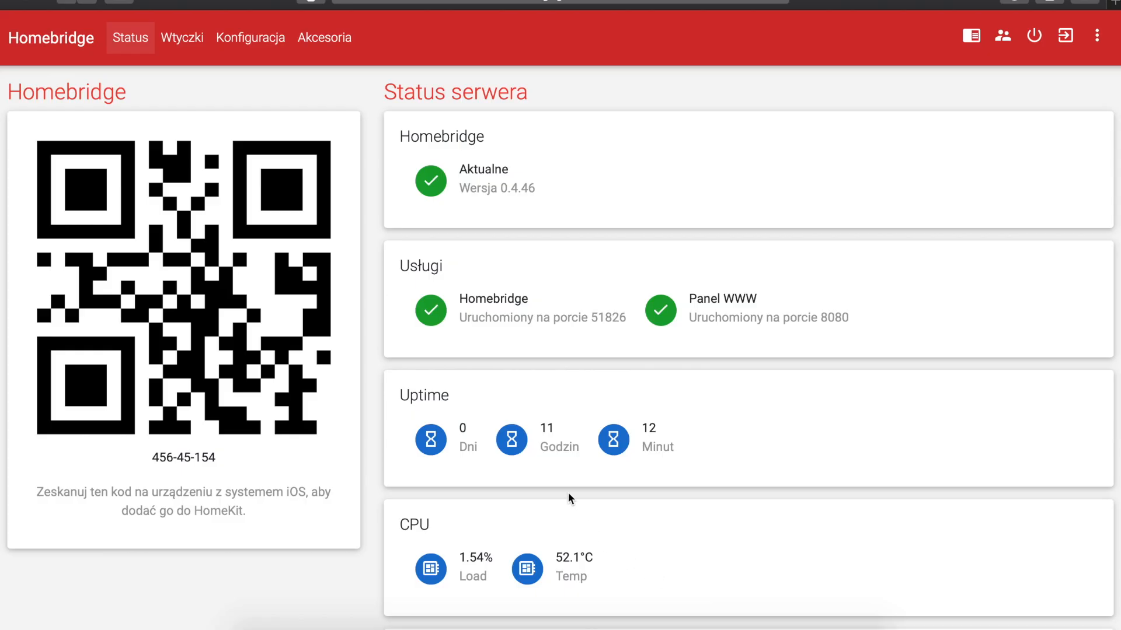
mouse_move(270, 131)
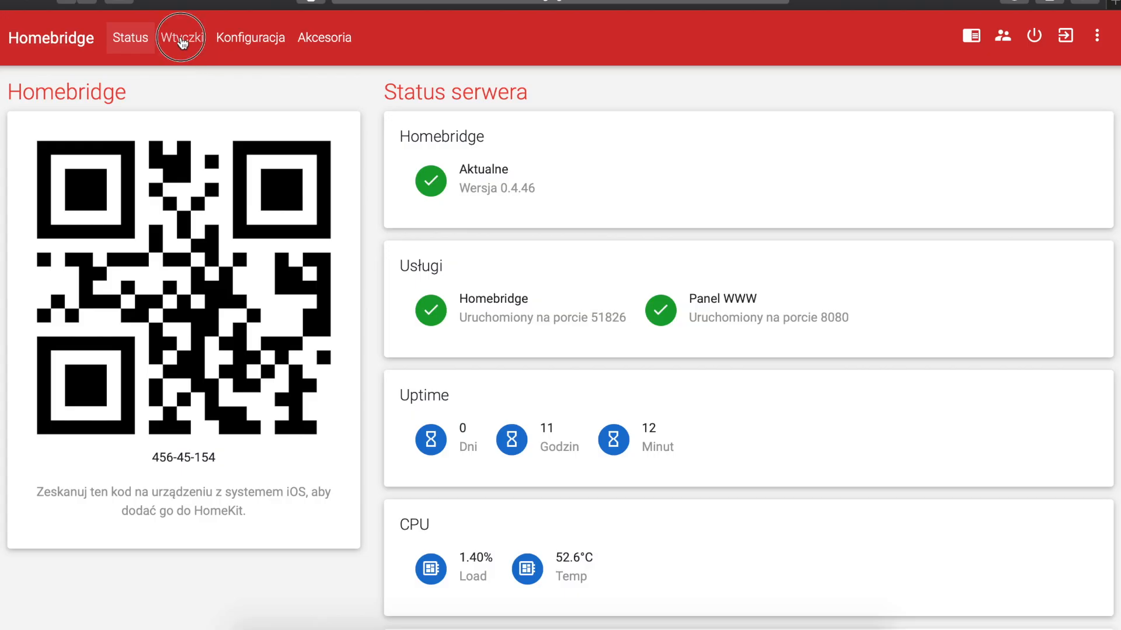
Step: Scroll the installed plugins to homebridge-mqttthing and select its package name
click(181, 38)
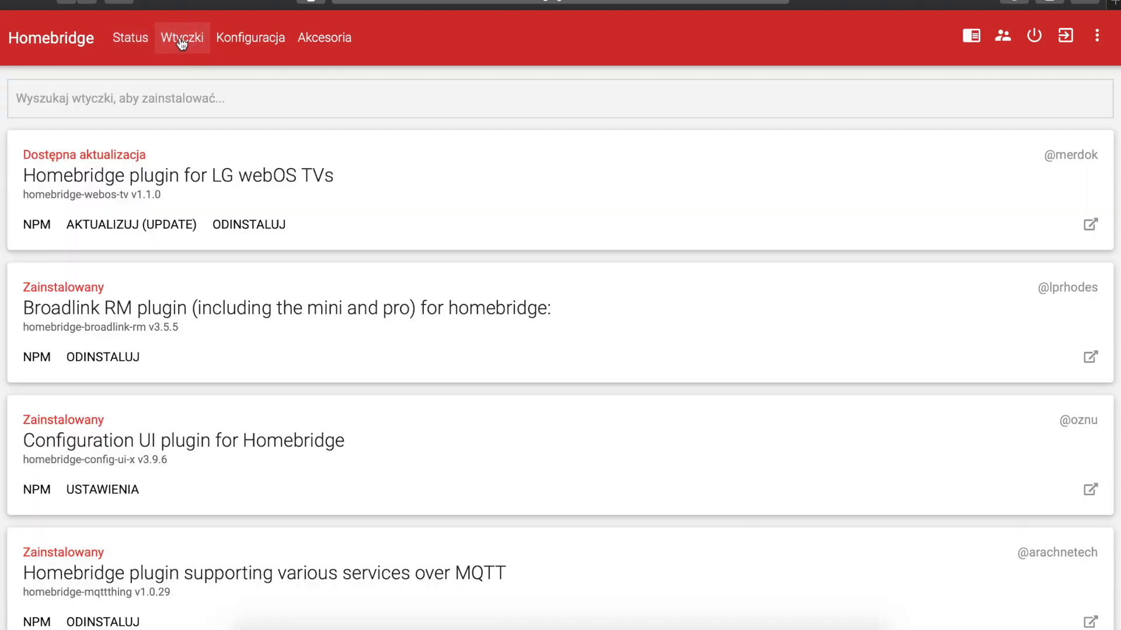
scroll(down, 3)
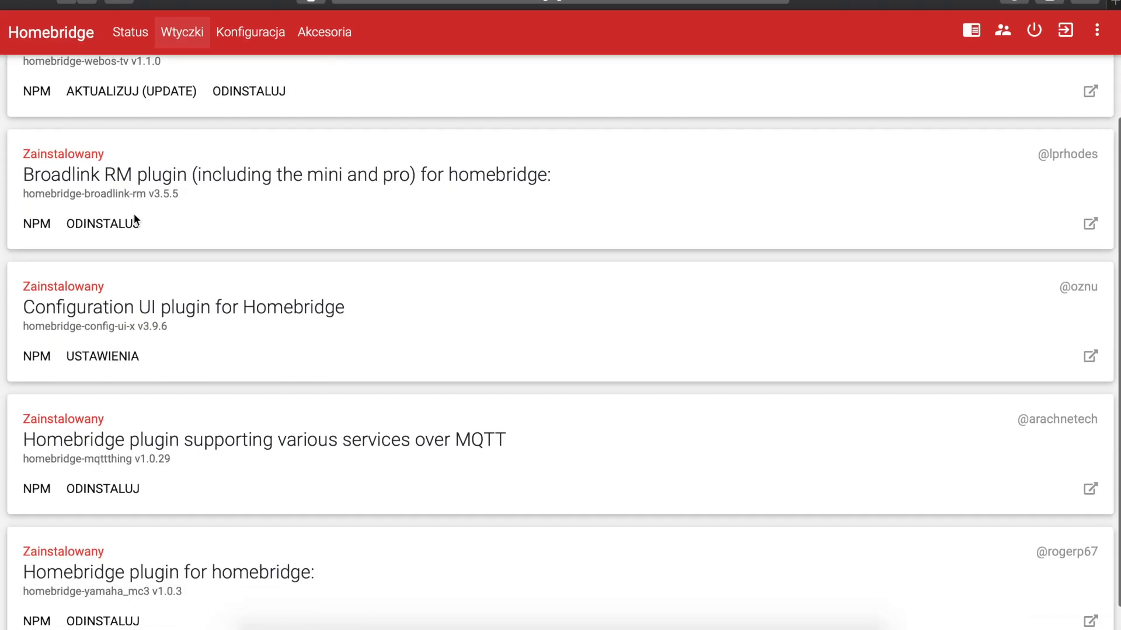
scroll(down, 3)
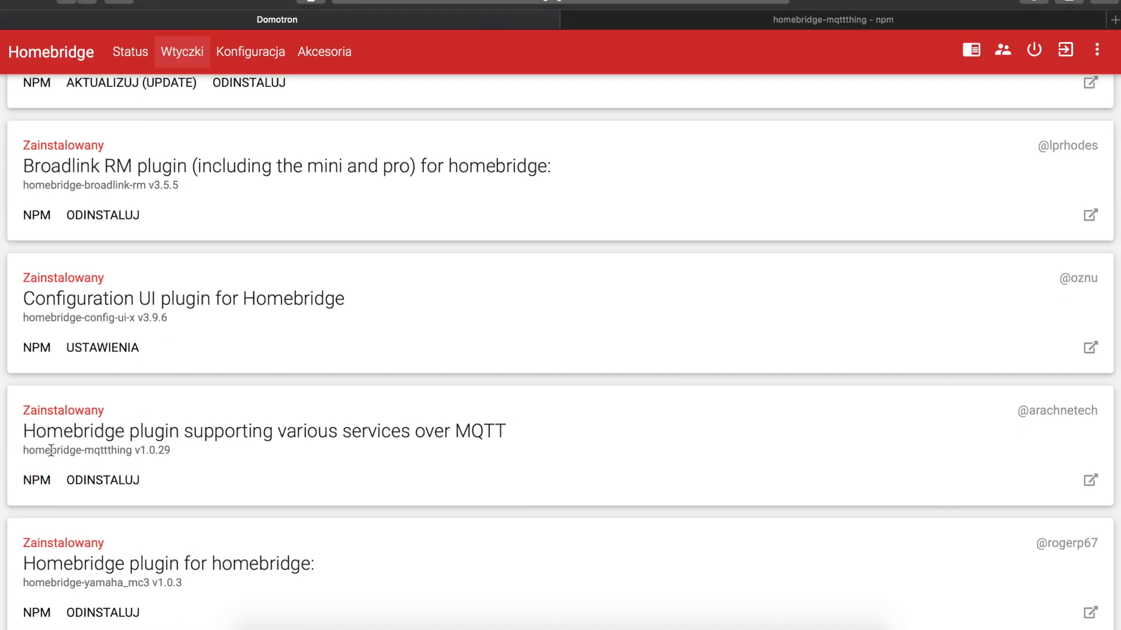
double_click(79, 450)
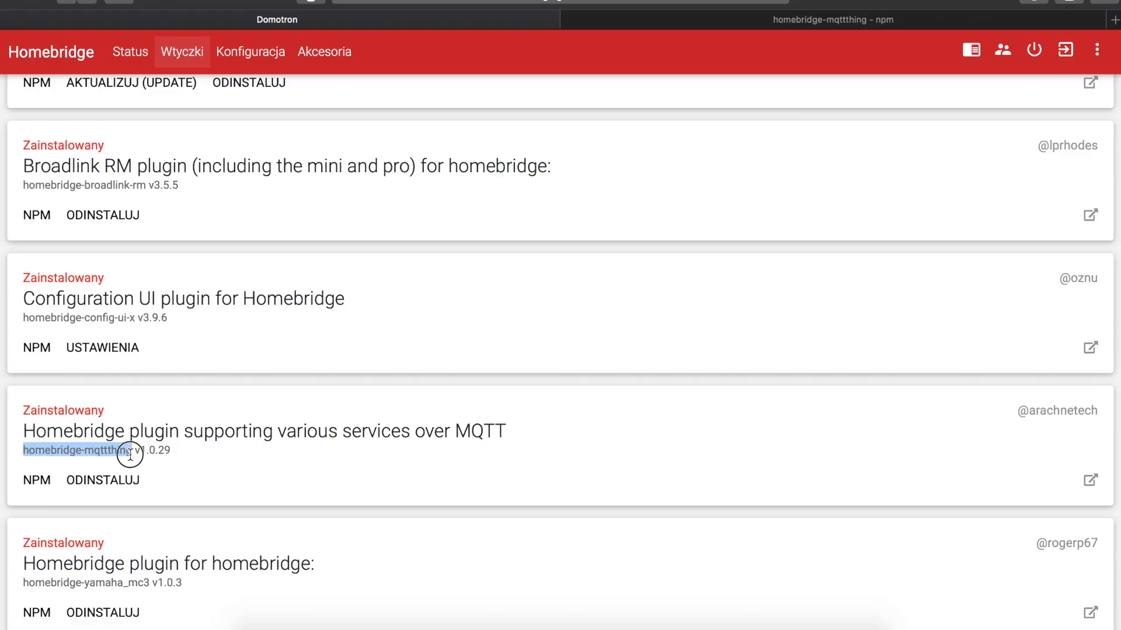
mouse_move(210, 51)
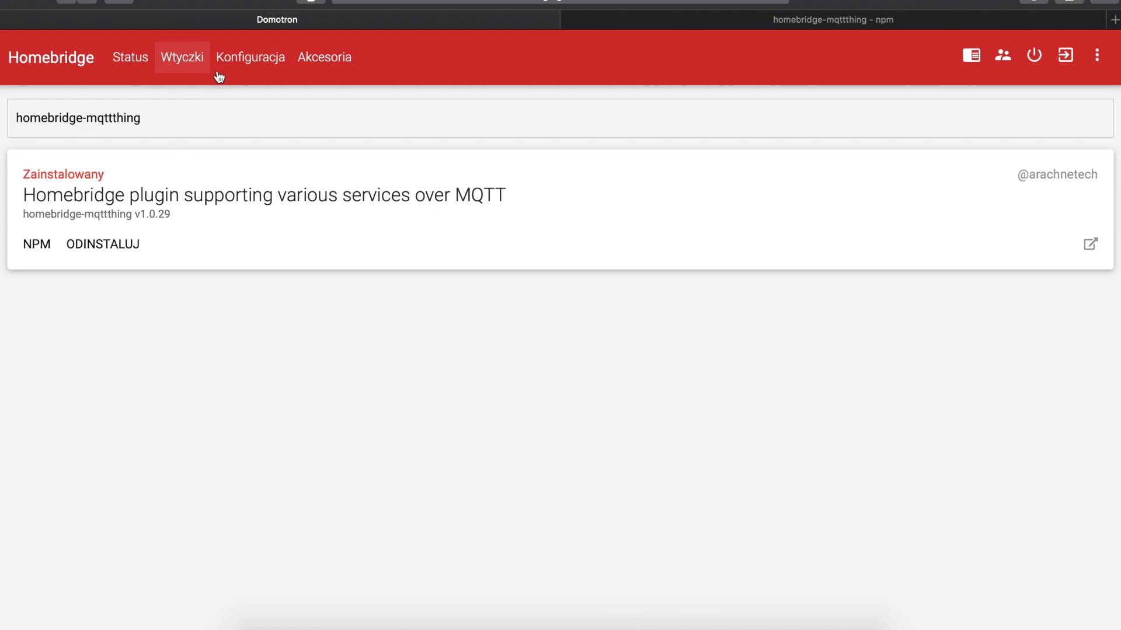
Step: Open the Konfiguracja config editor to view the mqttthing lightbulb accessories
click(249, 58)
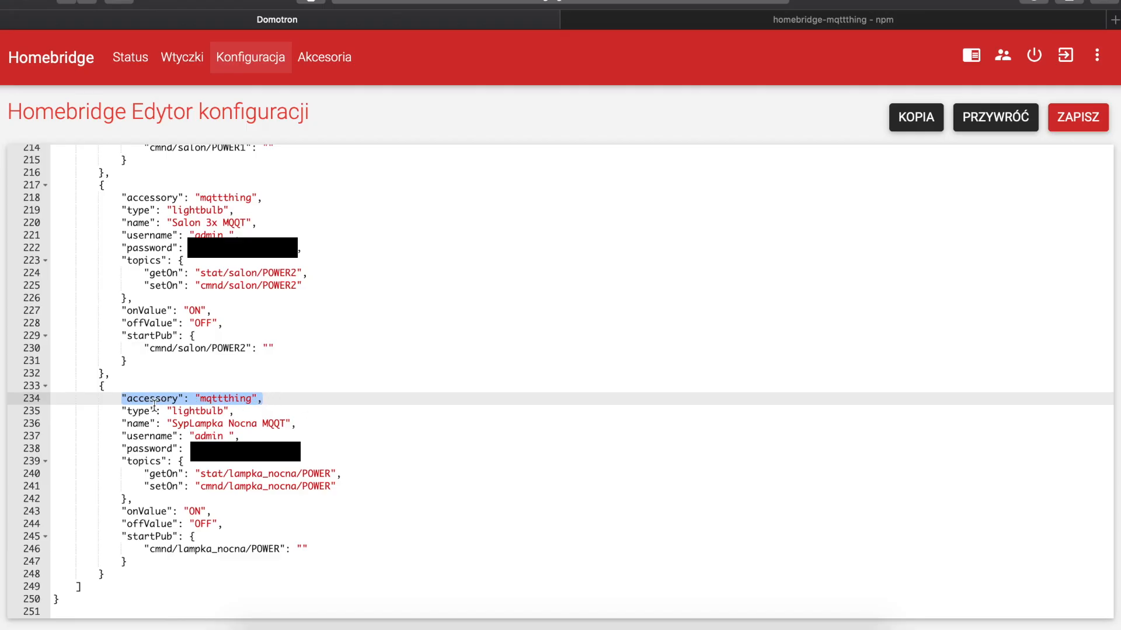
Step: Review the night lamp's lightbulb accessory entry, then open the shelly_lampka_nocna Tasmota menu
click(262, 398)
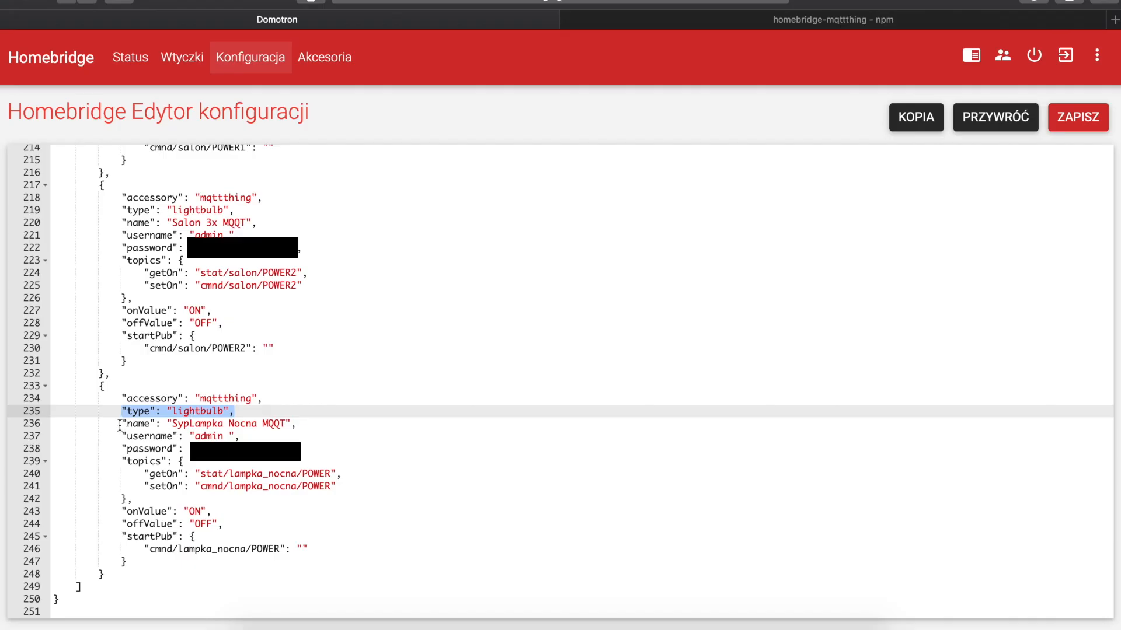
click(139, 423)
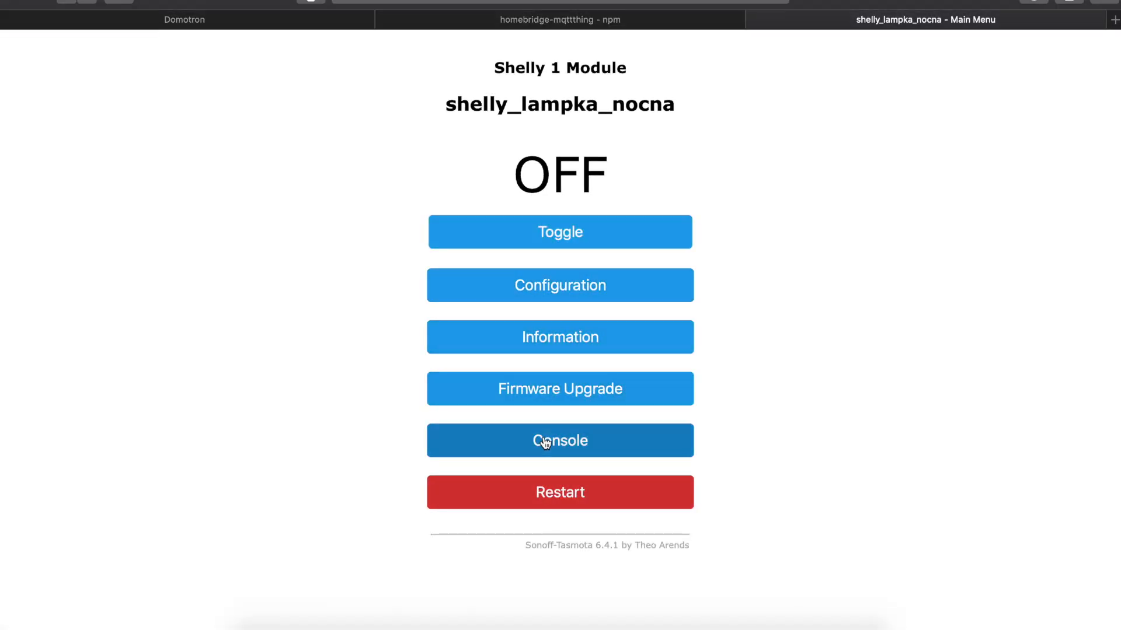
Step: In the Tasmota console, check the lampka_nocna/POWER topic and enter cmnd/lampka_nocna/POWER
click(559, 441)
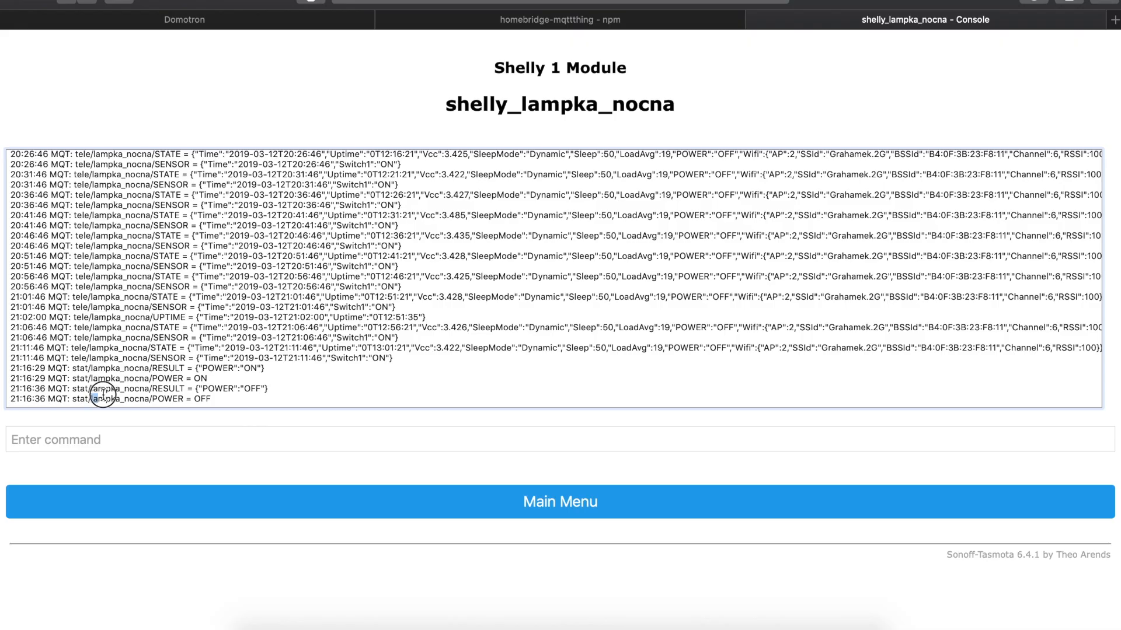
double_click(104, 399)
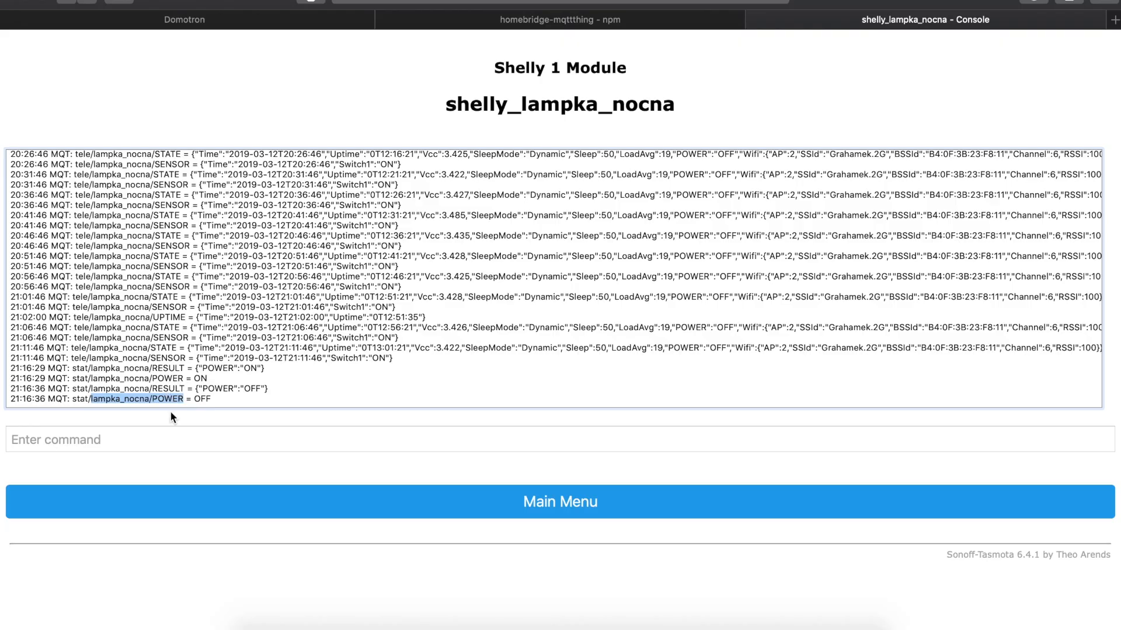
text(cmnd)
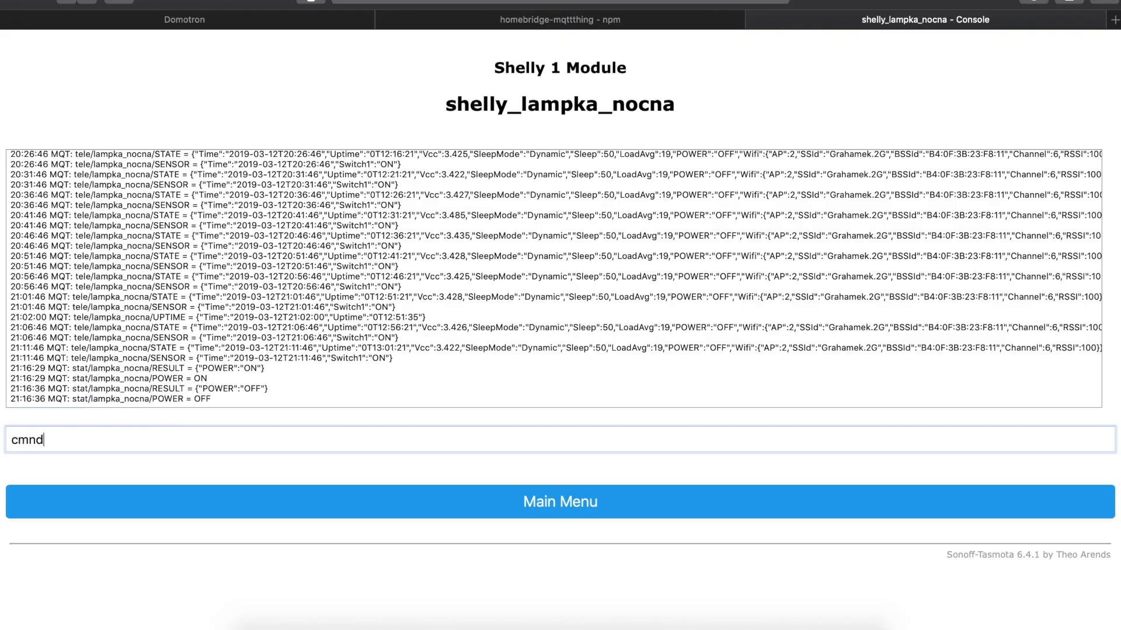
text(/lampka_nocna/POWER)
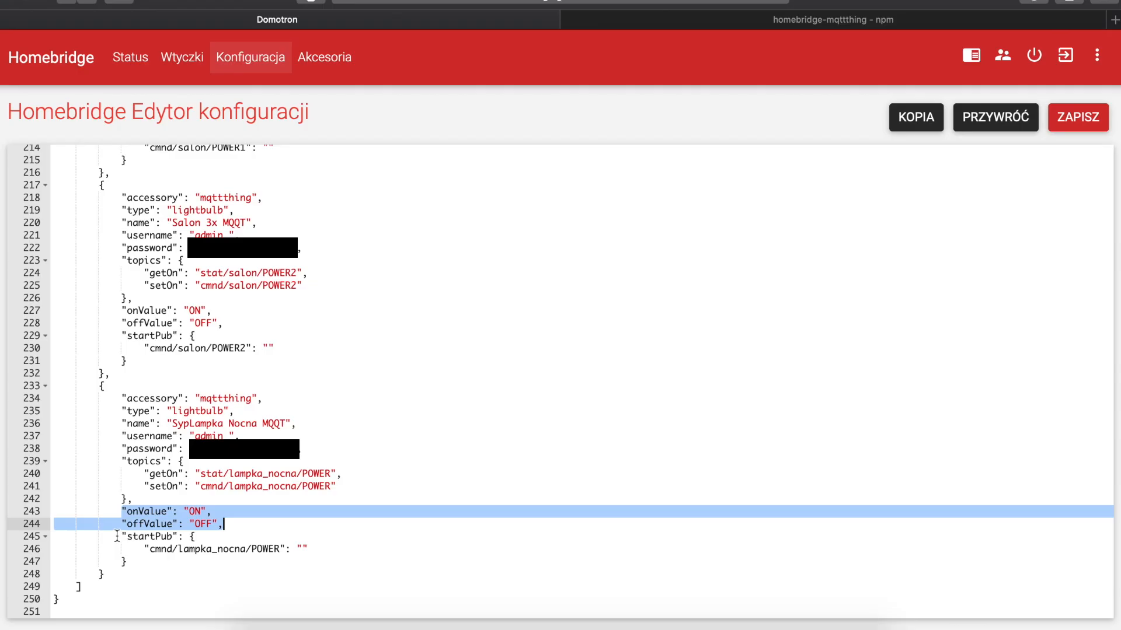
click(152, 537)
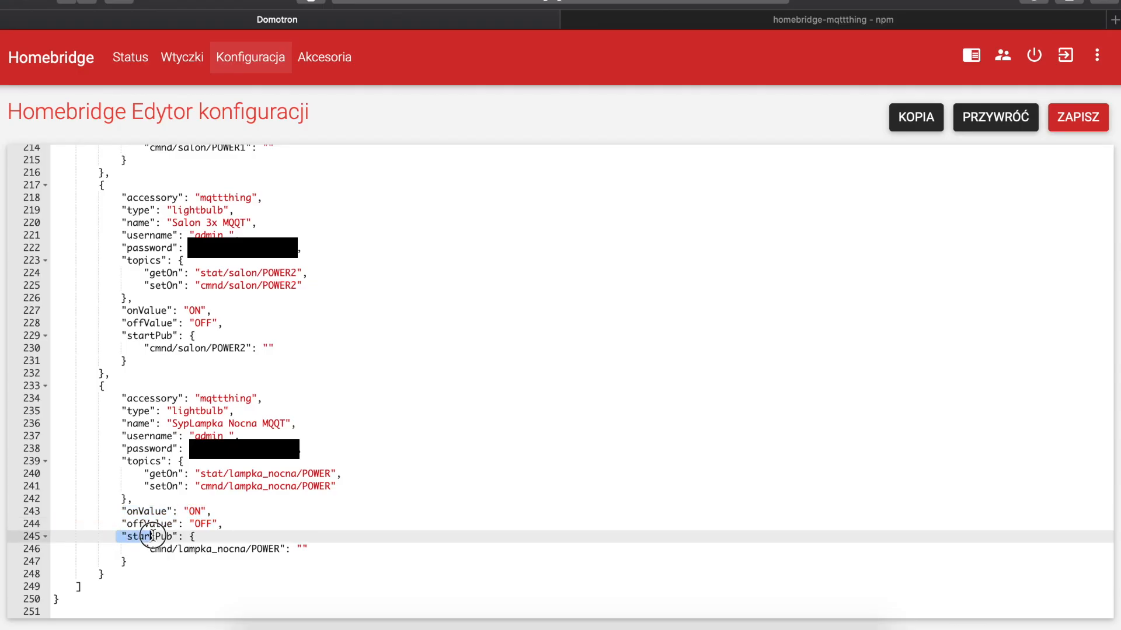
click(279, 548)
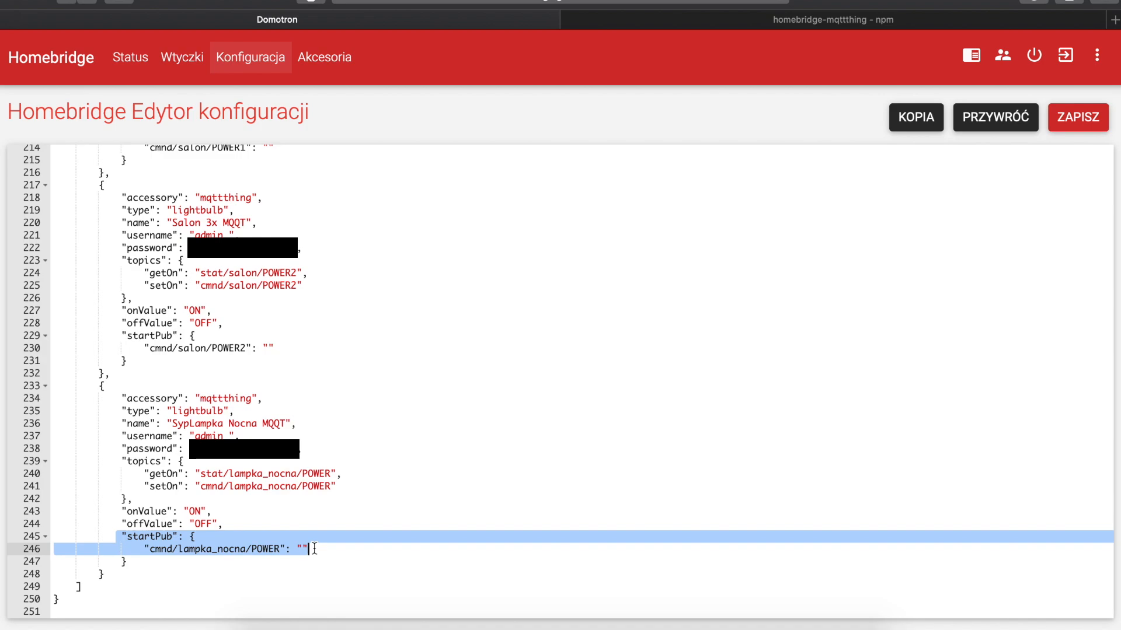
mouse_move(541, 118)
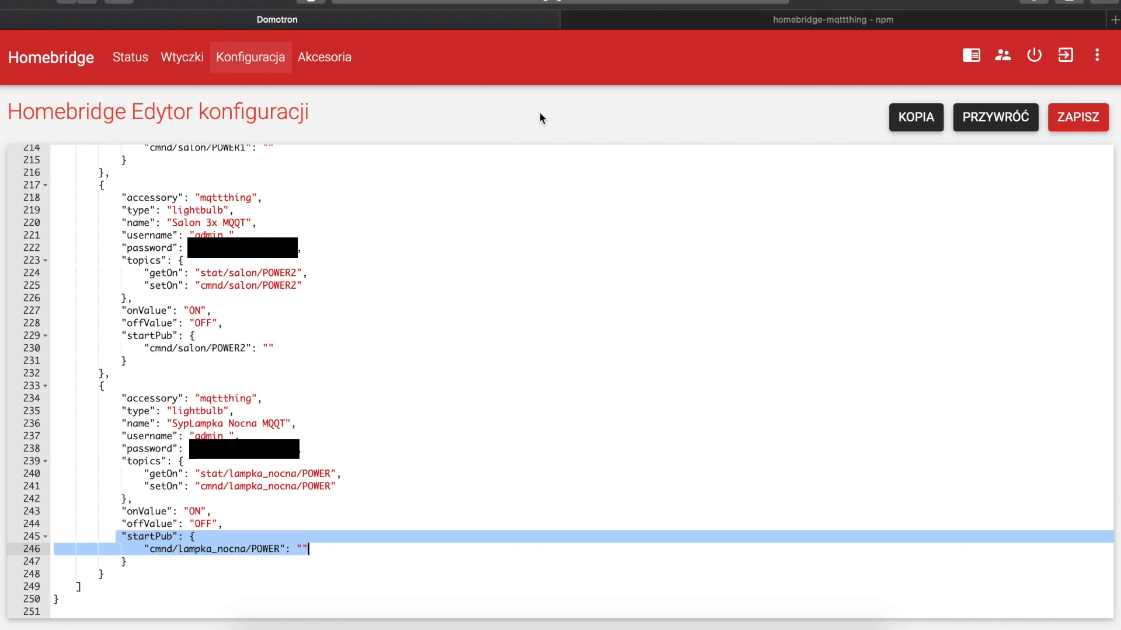